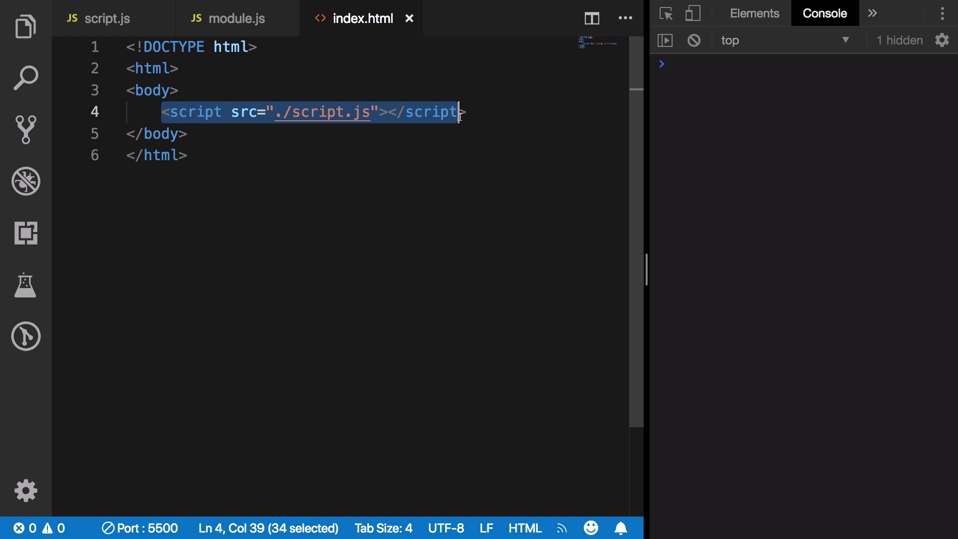
# Type import('./module.js') on line 1 of the empty script.js
pyautogui.click(105, 18)
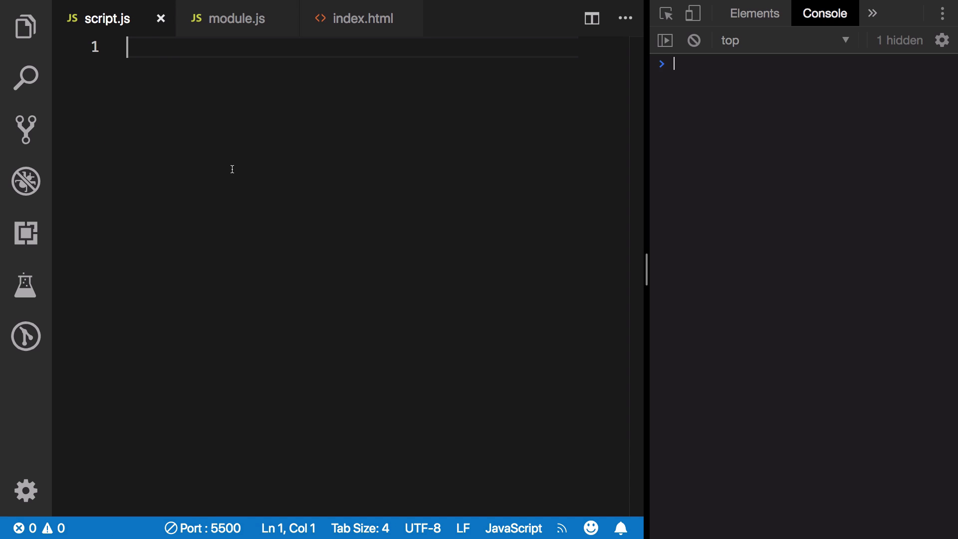
pyautogui.write('import')
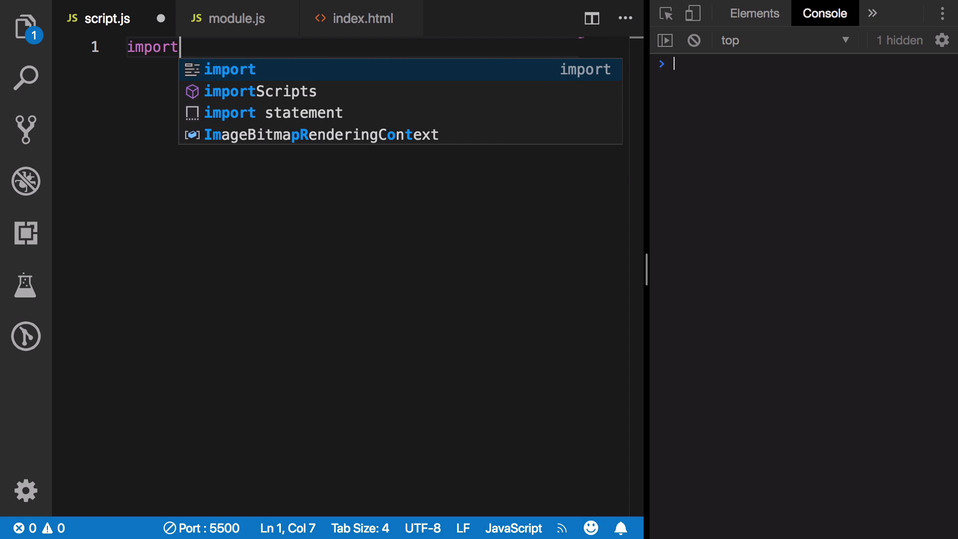
pyautogui.write("('./module.js')")
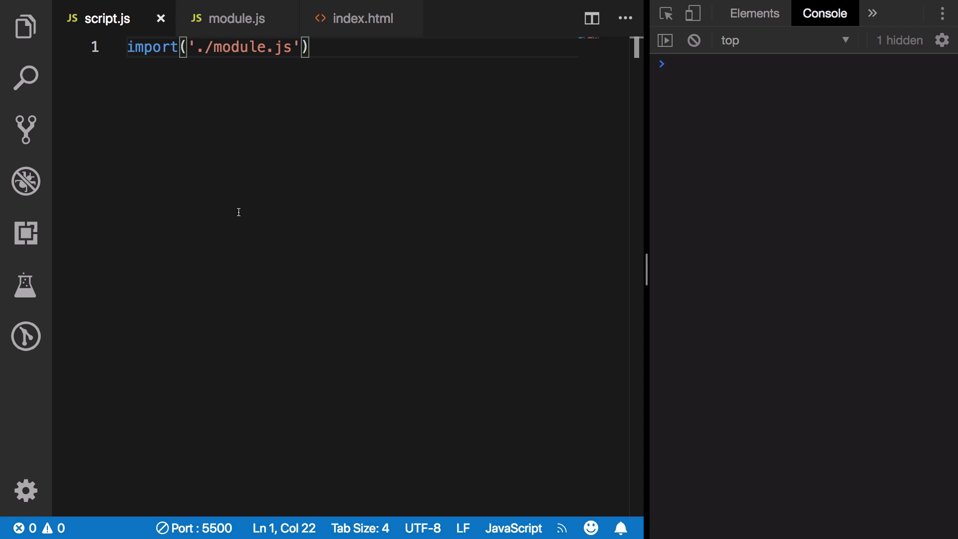
# Write export function hello() { console.log(`Hello!`) } in module.js, then return to script.js
pyautogui.click(237, 18)
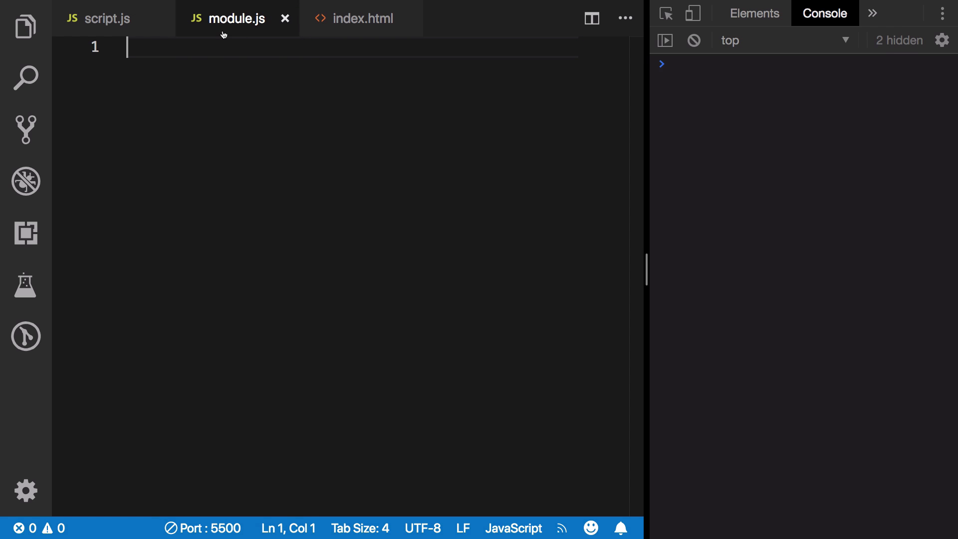
pyautogui.write('e')
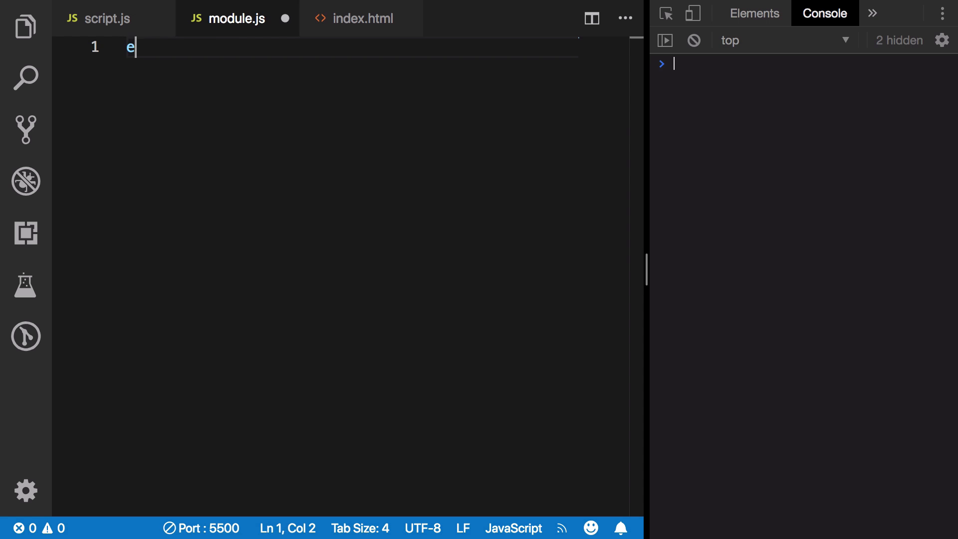
pyautogui.write('xport func')
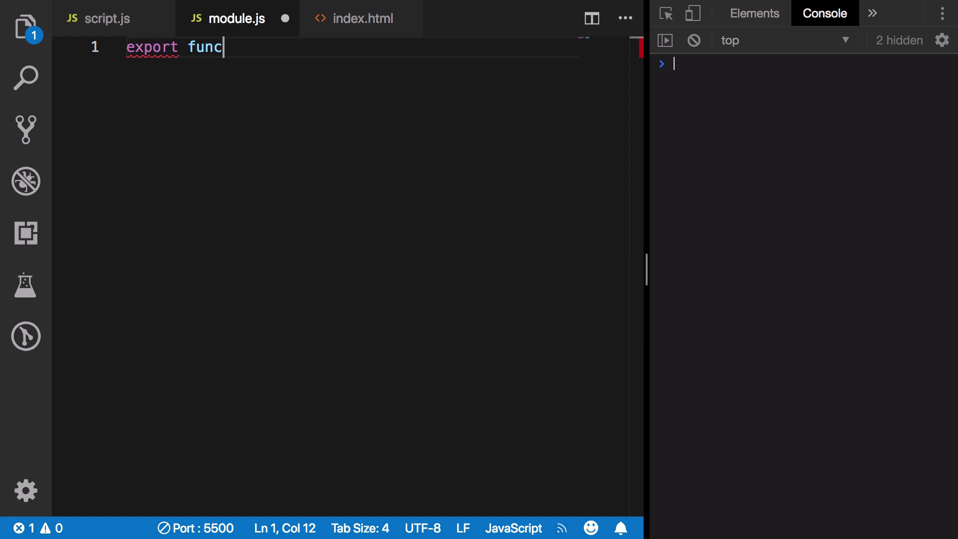
pyautogui.write('tion')
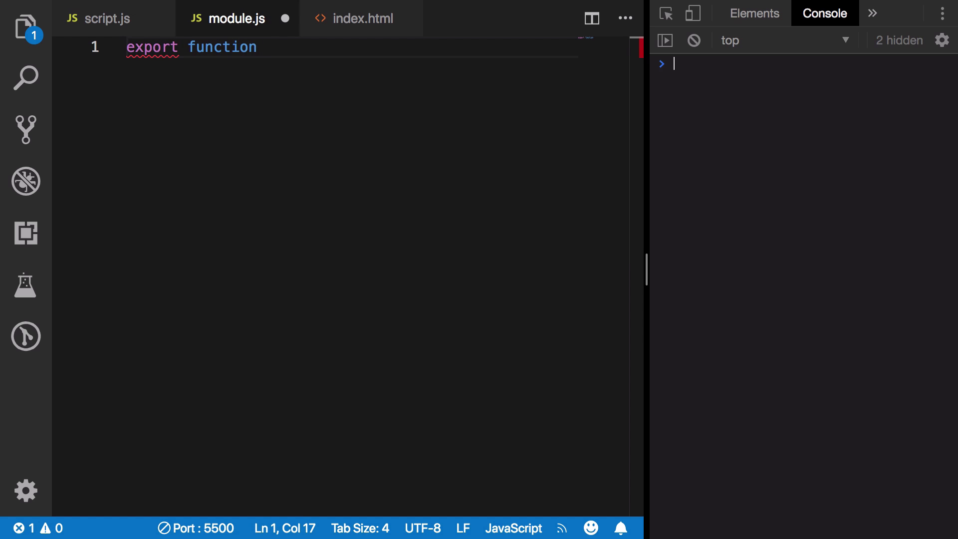
pyautogui.write('hello() {}')
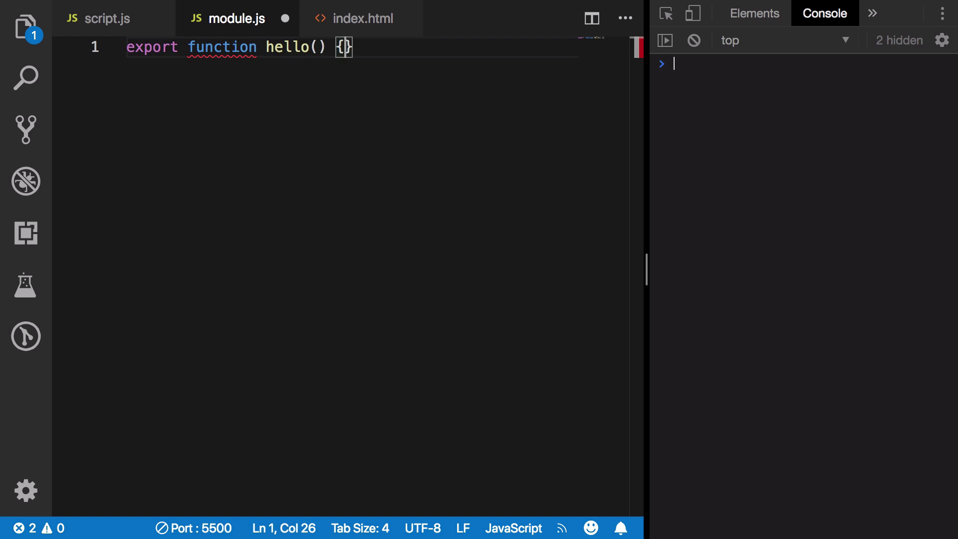
pyautogui.write('console.log(`')
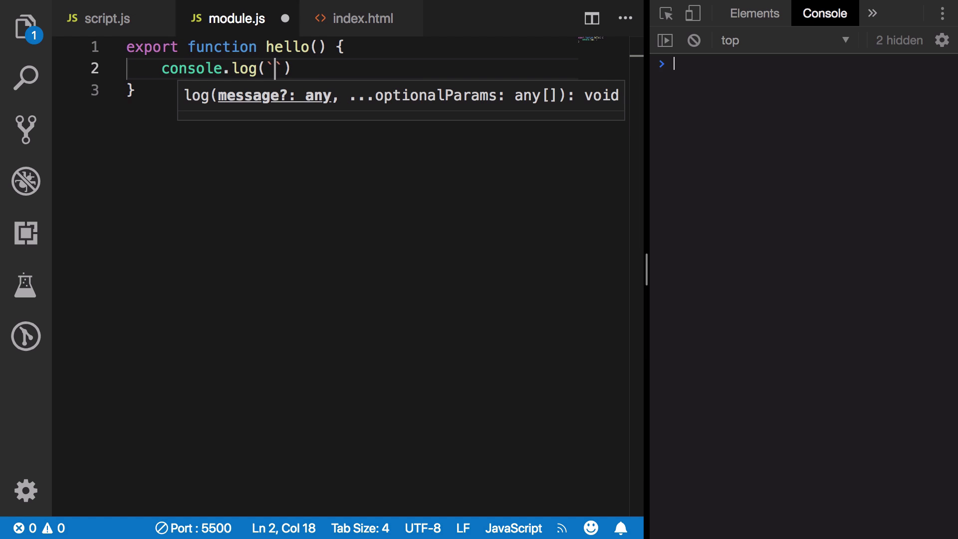
pyautogui.write('Hello!')
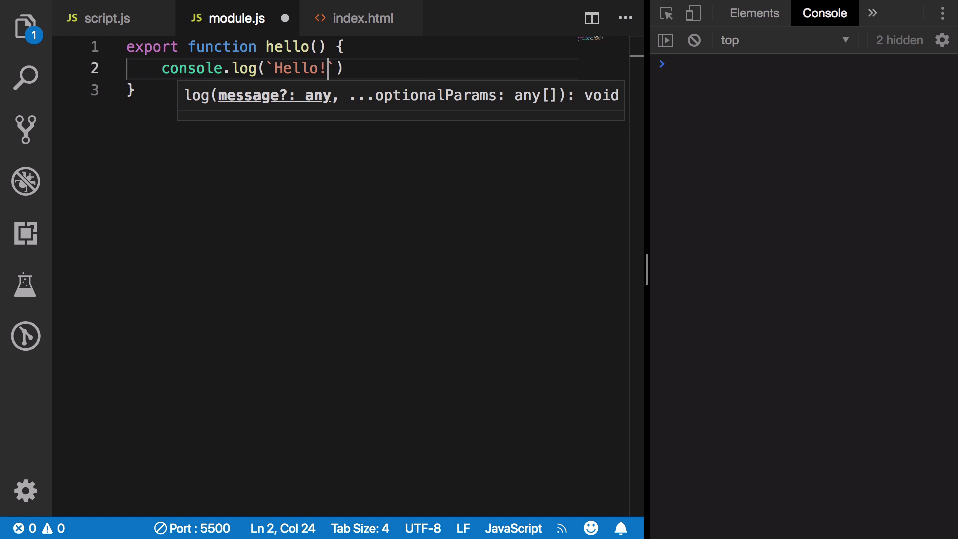
pyautogui.click(107, 19)
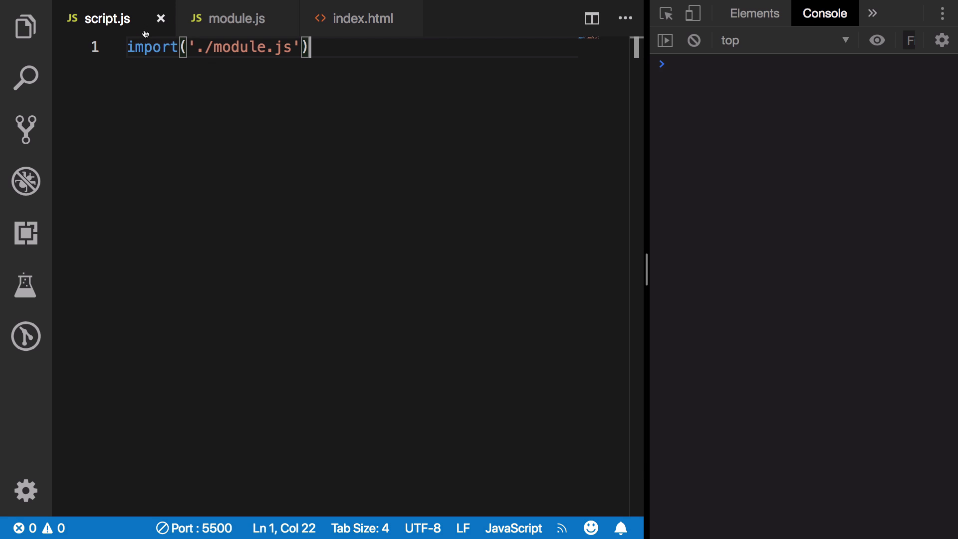
# Chain .then(k => k.hello()) onto the import in script.js
pyautogui.write('.then(')
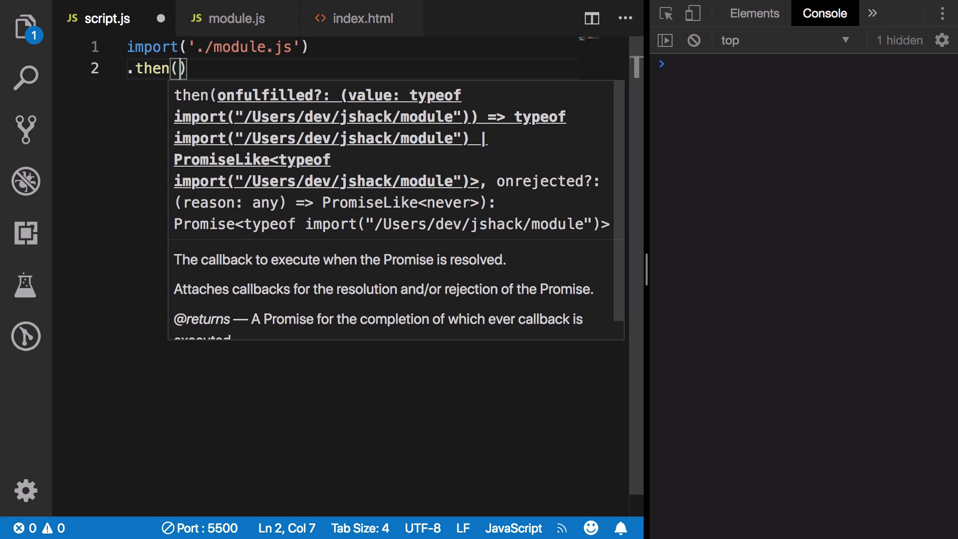
pyautogui.write('k => k.hello')
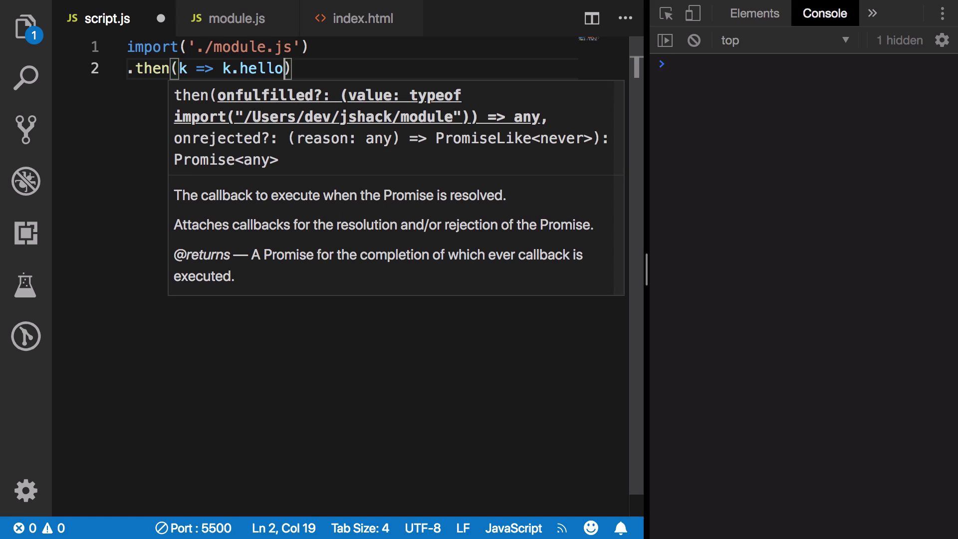
pyautogui.write('()')
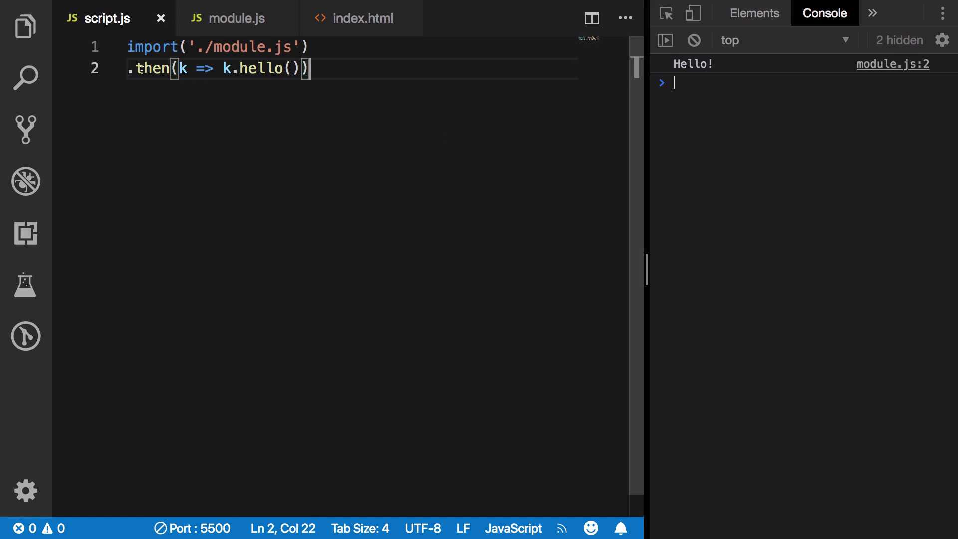
pyautogui.doubleClick(153, 67)
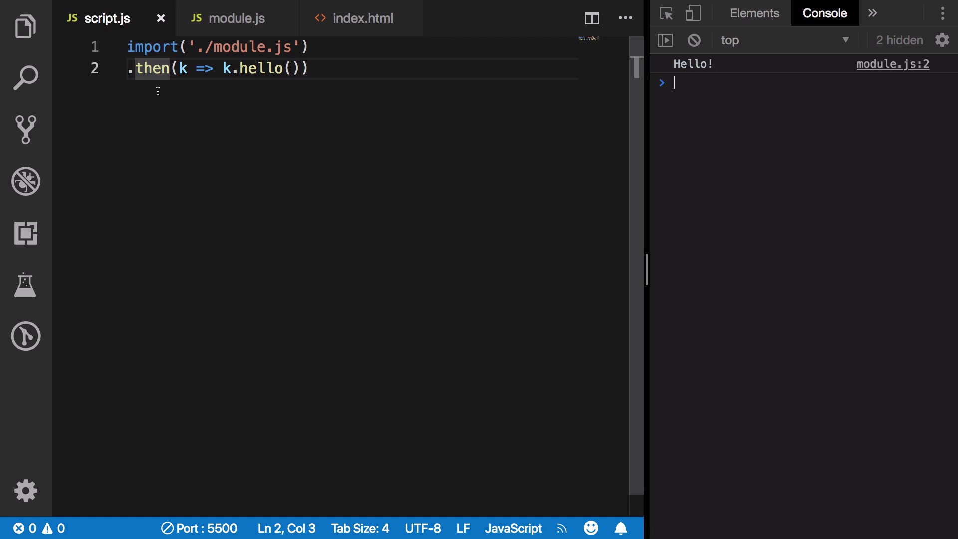
pyautogui.doubleClick(150, 69)
pyautogui.write('e')
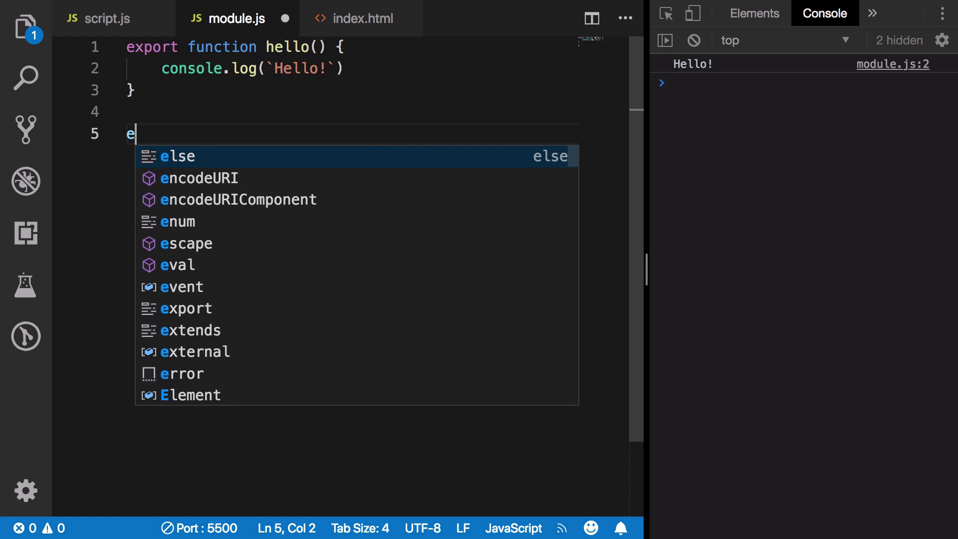
# Add export async function then() logging `Anything!` below hello in module.js
pyautogui.write('xport')
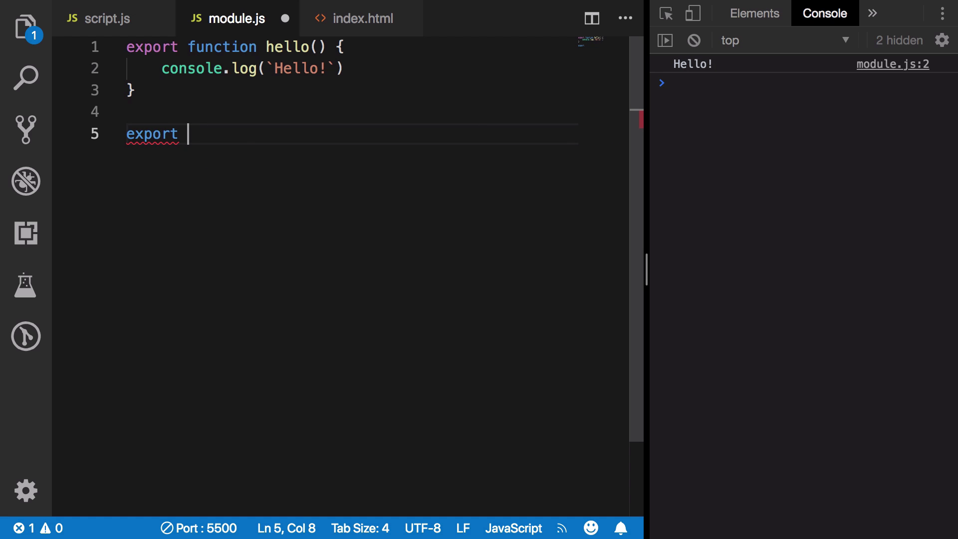
pyautogui.write('function')
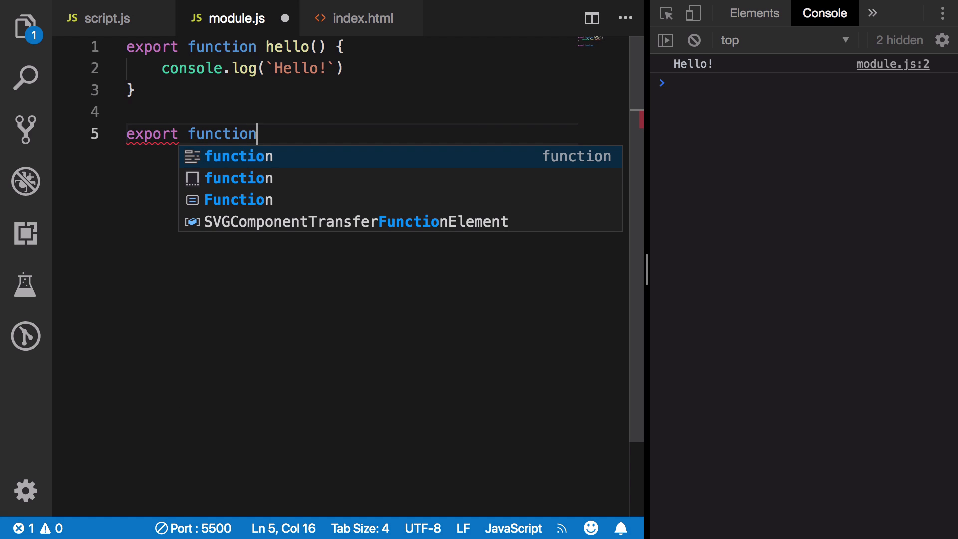
pyautogui.write('then() {')
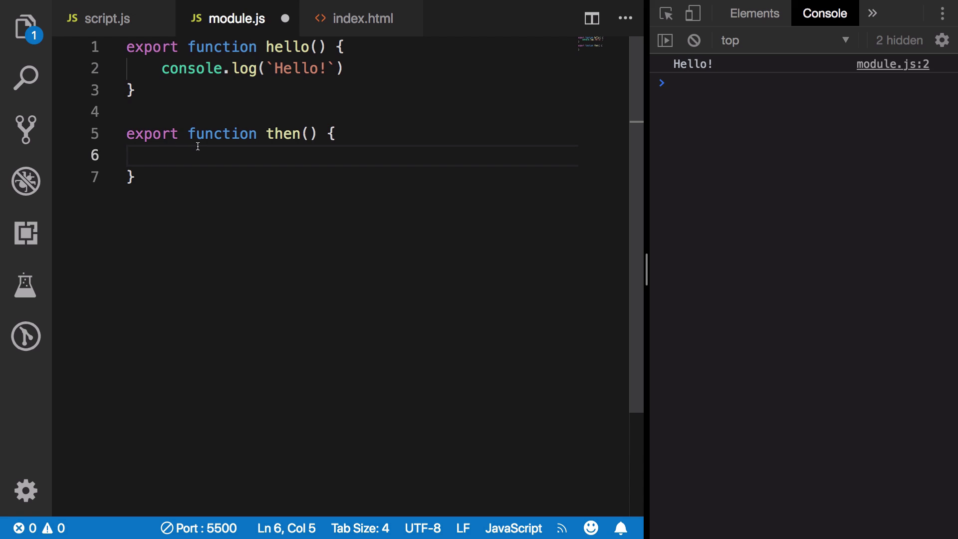
pyautogui.write('async')
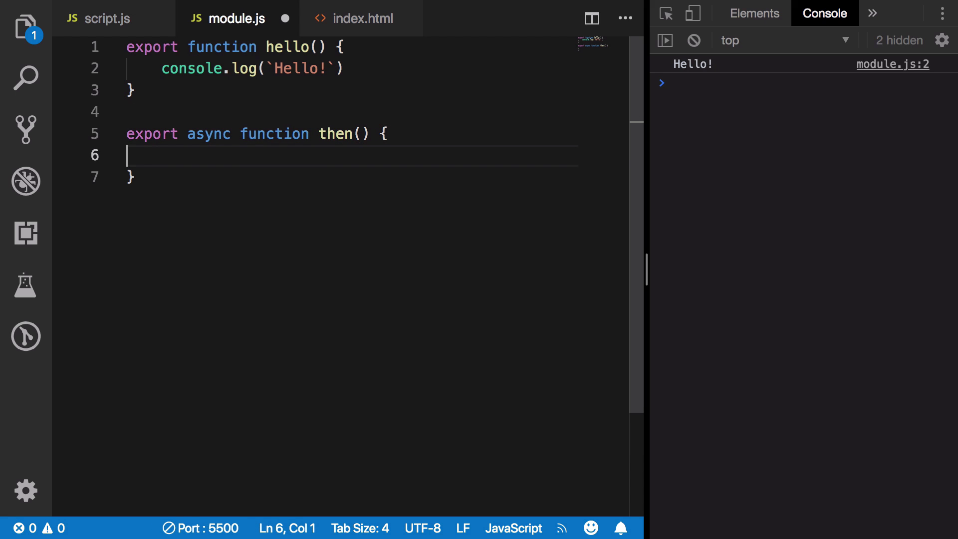
pyautogui.write('console.log(`')
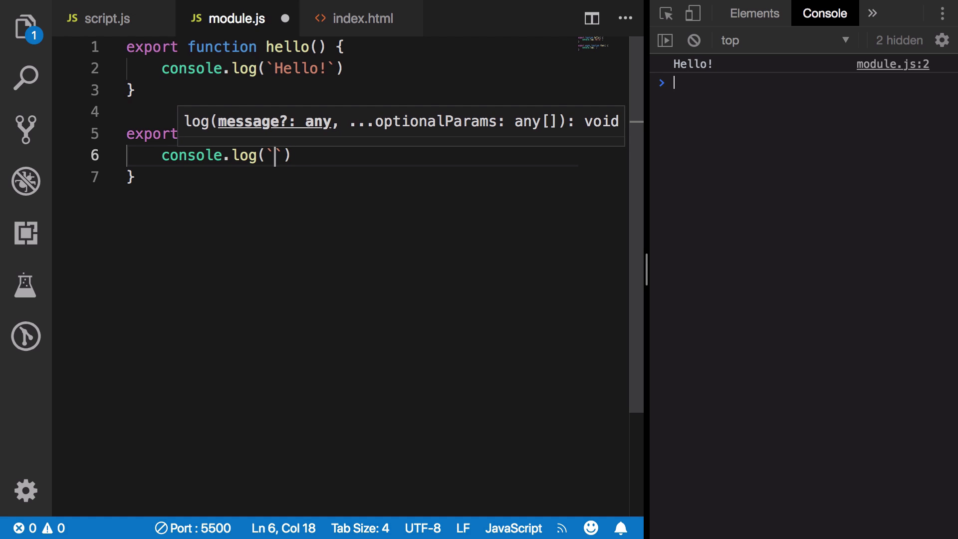
pyautogui.write('Anything!')
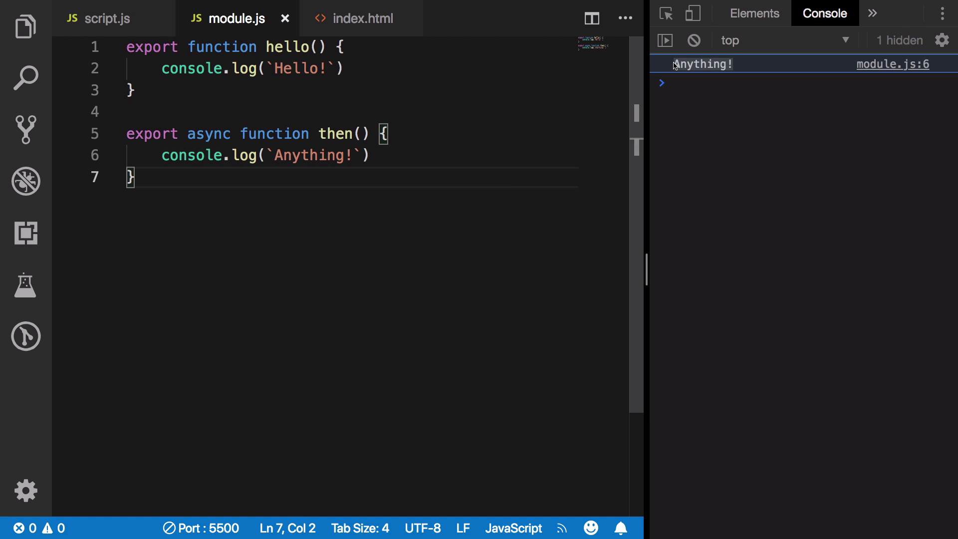
# Store the import in const k, log it, and expand the pending Promise in the Console
pyautogui.click(104, 18)
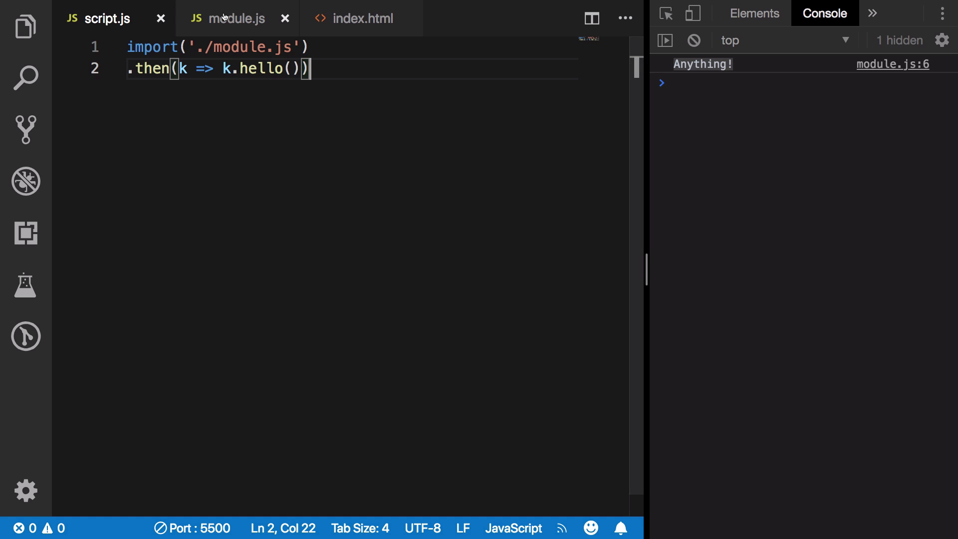
pyautogui.click(237, 18)
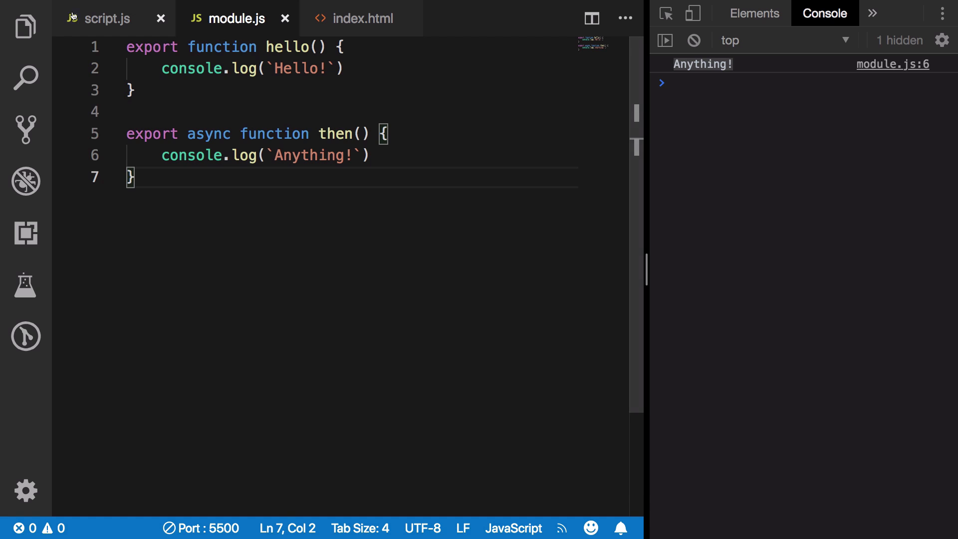
pyautogui.click(104, 19)
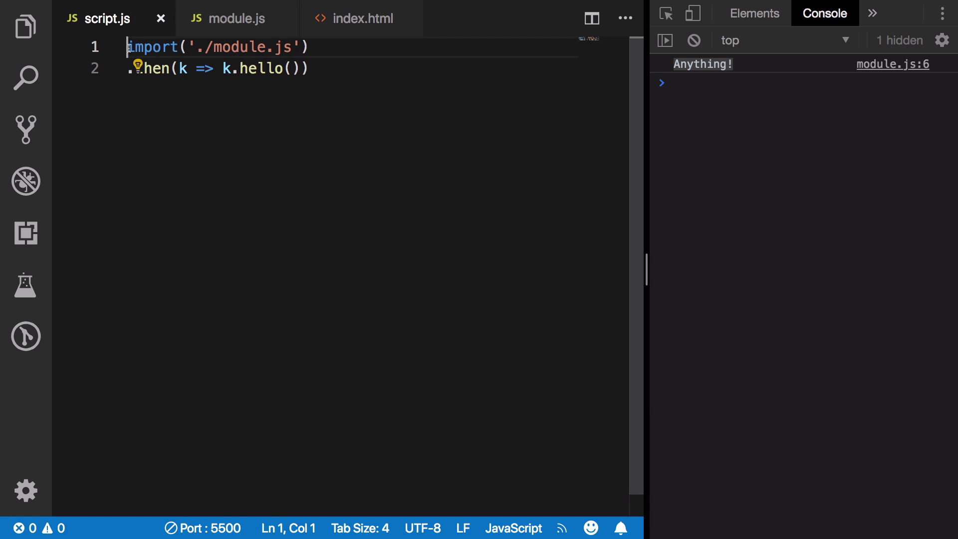
pyautogui.write('const k =')
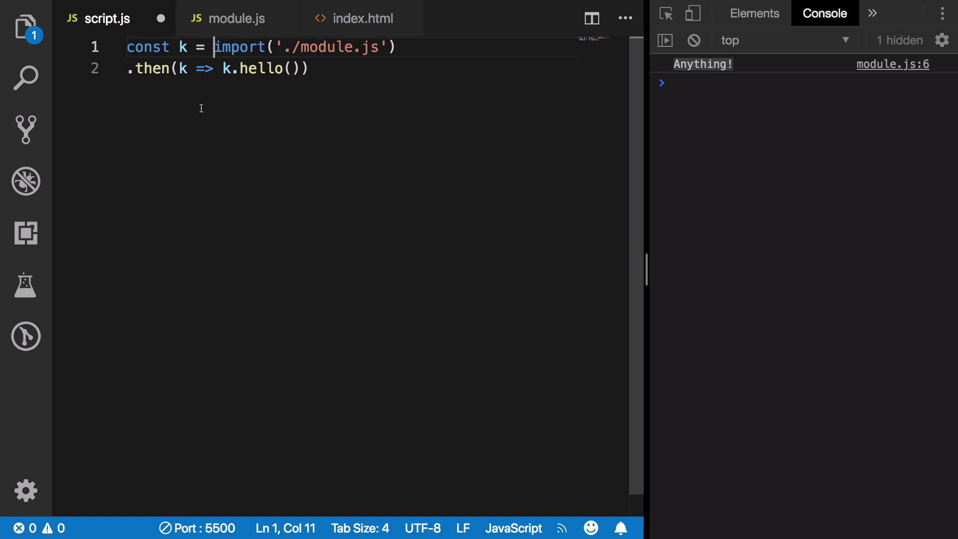
pyautogui.write('console.')
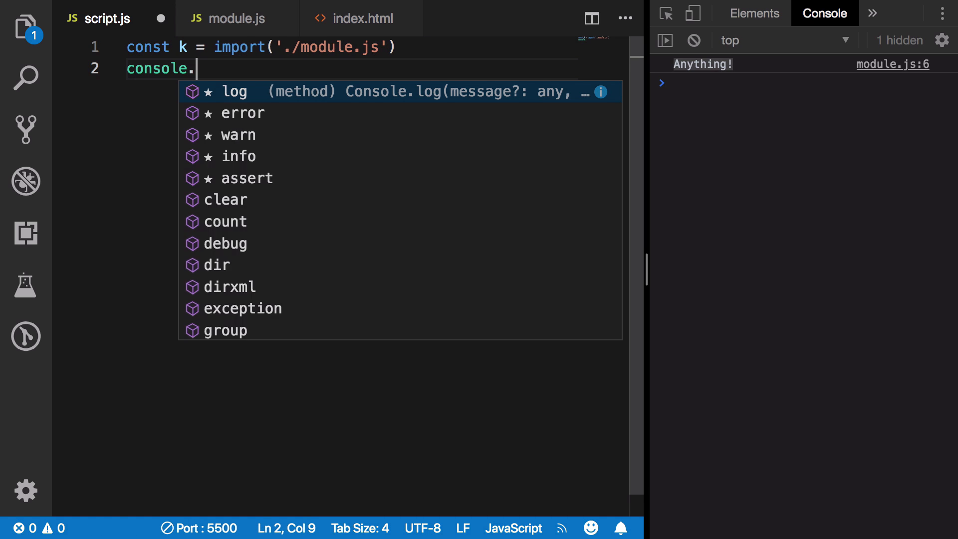
pyautogui.write('log(k)')
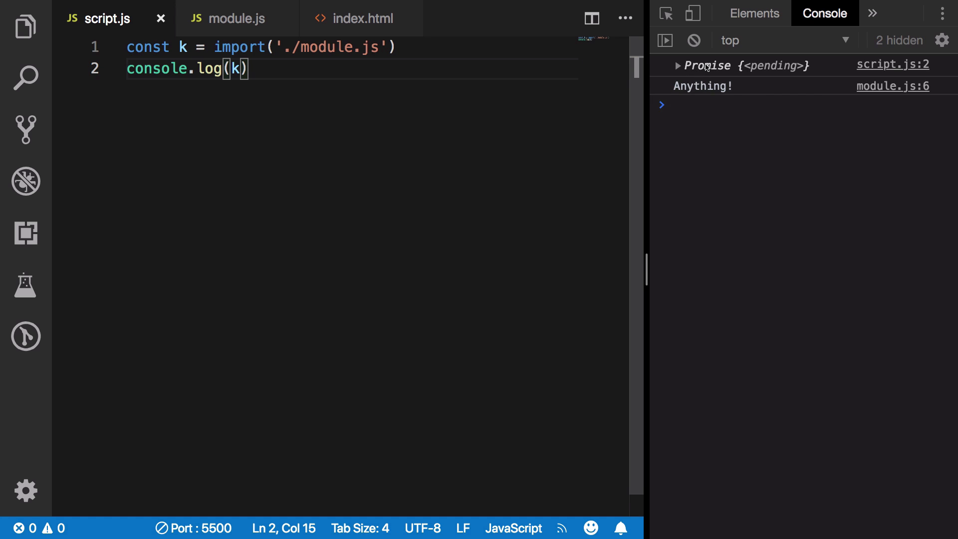
pyautogui.click(678, 66)
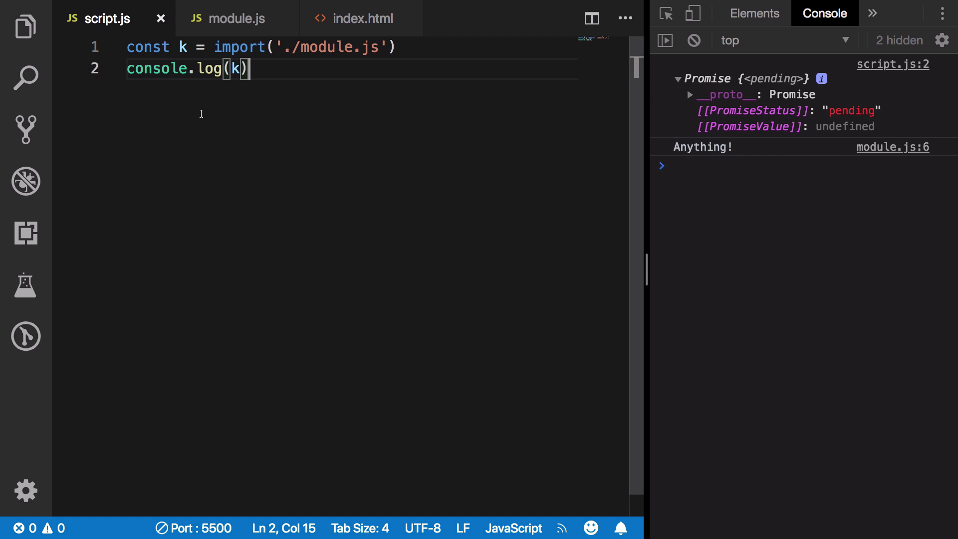
pyautogui.moveTo(230, 102)
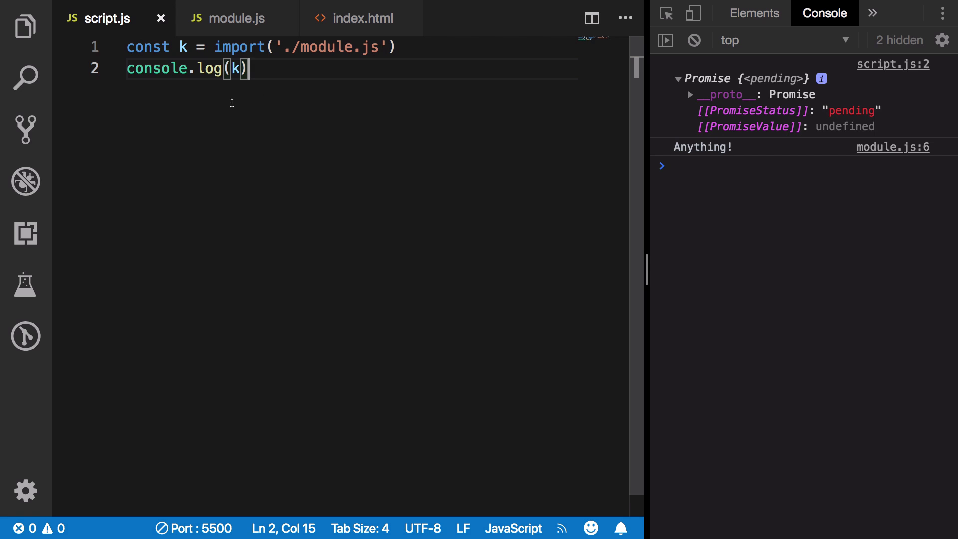
pyautogui.moveTo(266, 68)
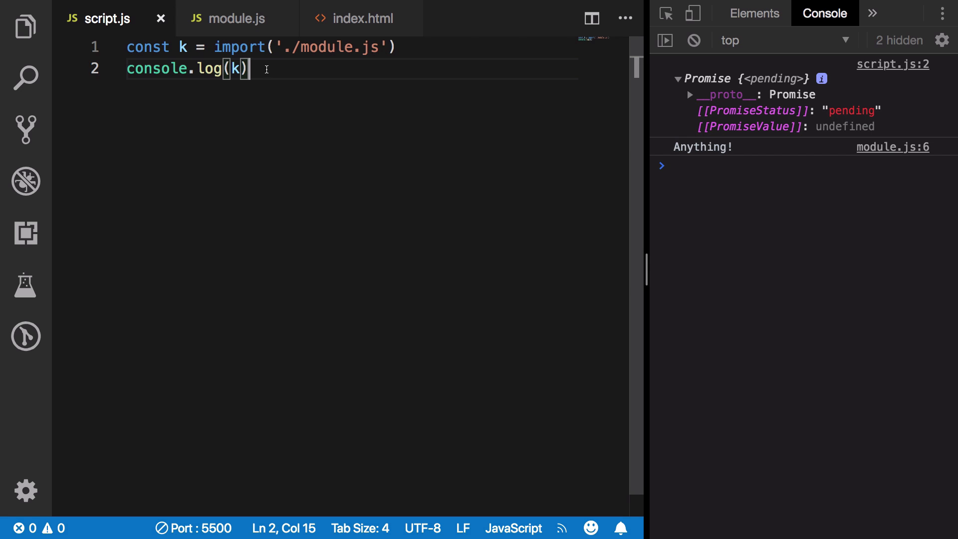
pyautogui.tripleClick(183, 68)
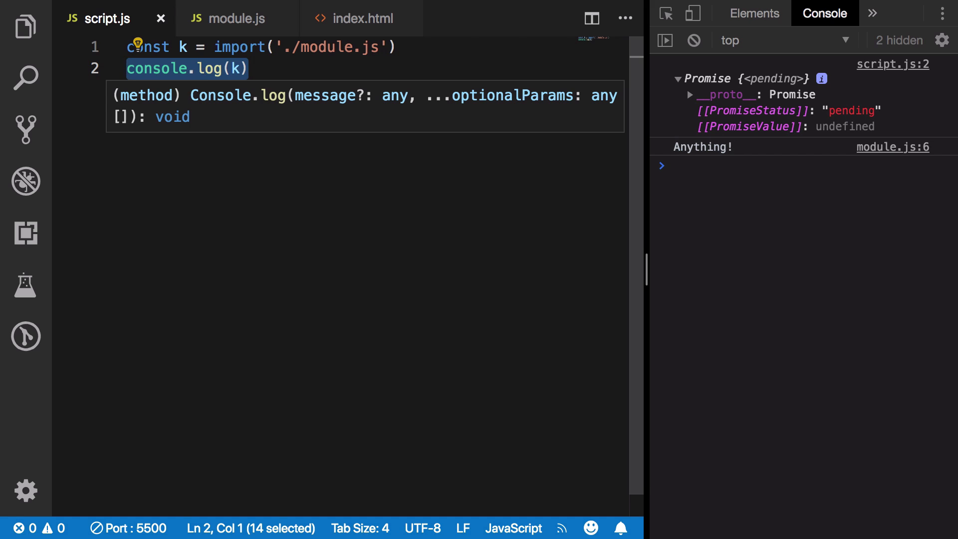
# Replace the console.log(k) line with k.then( and review module.js's then function
pyautogui.write('k.then(')
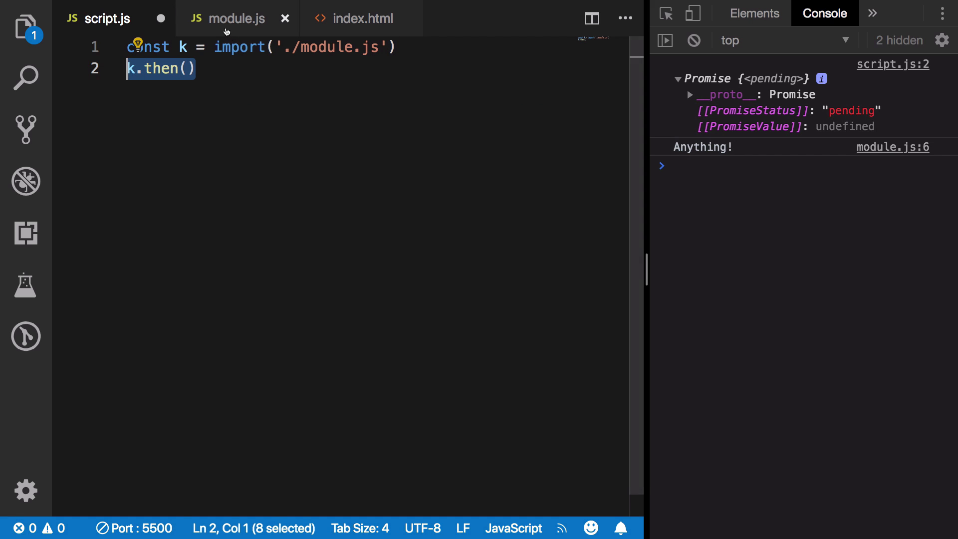
pyautogui.click(198, 68)
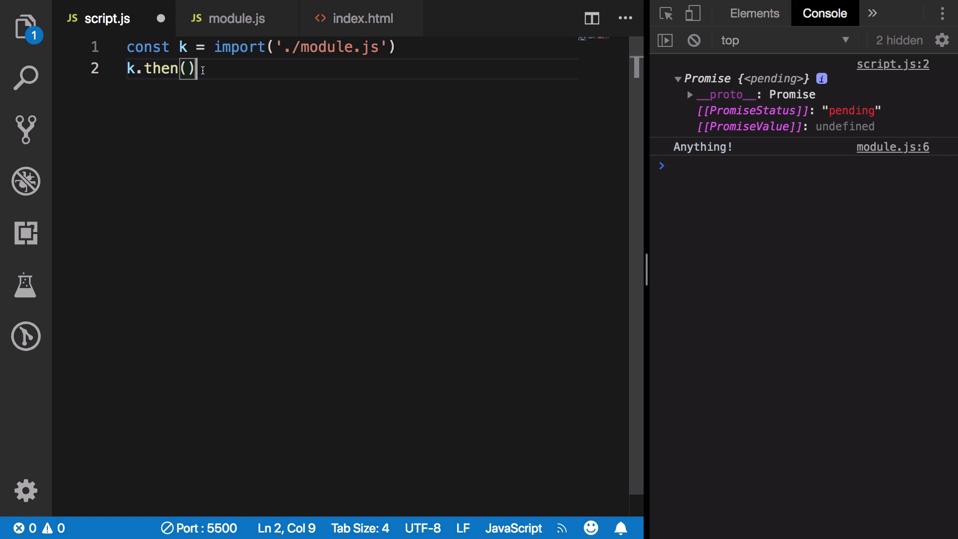
pyautogui.moveTo(233, 18)
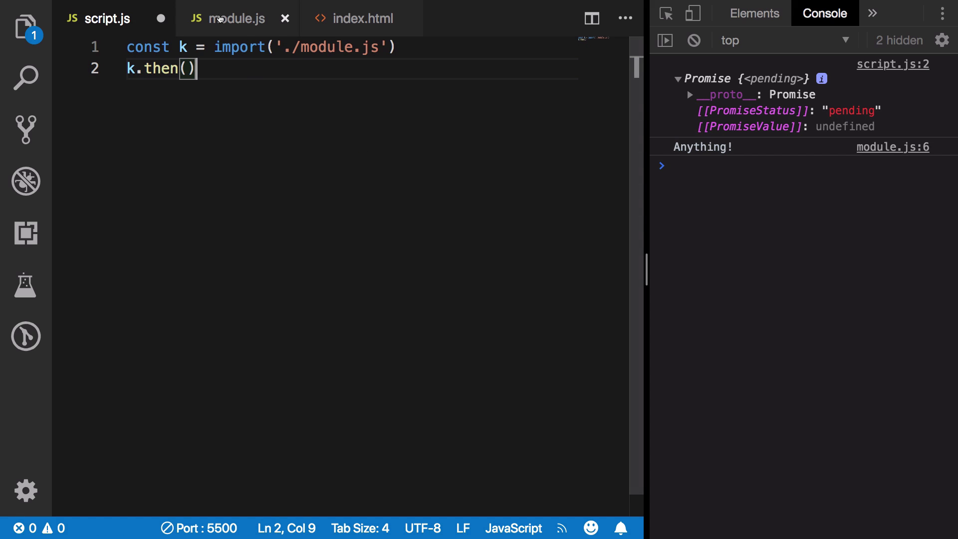
pyautogui.click(235, 18)
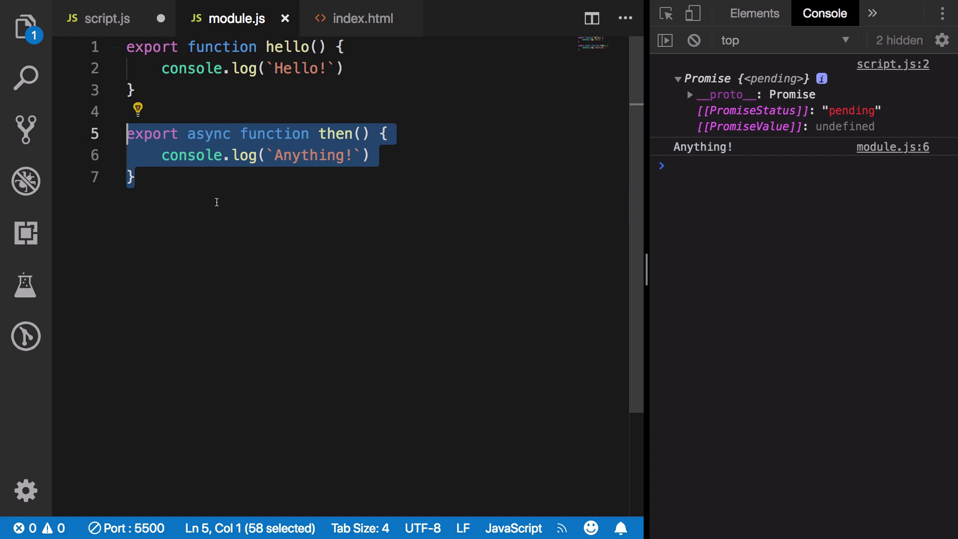
pyautogui.click(133, 178)
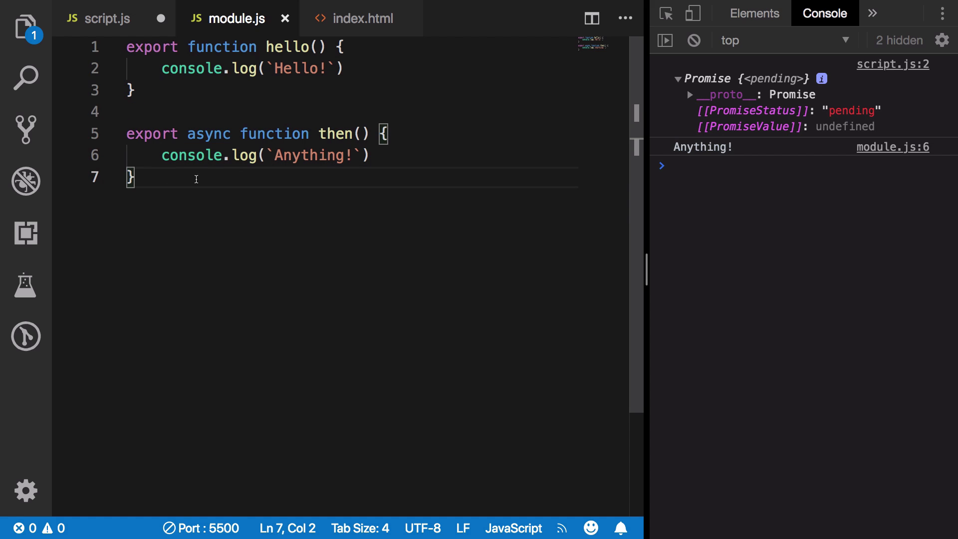
pyautogui.click(302, 155)
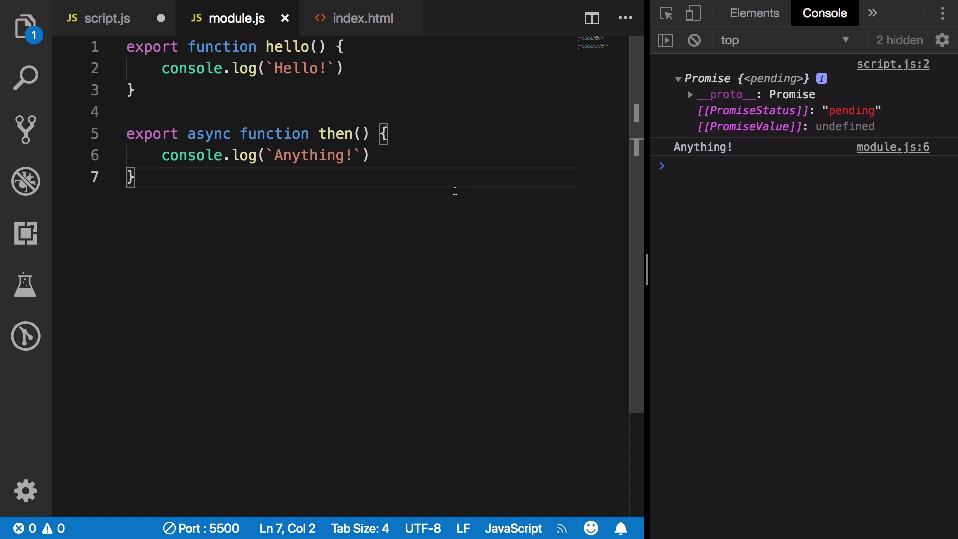
pyautogui.click(109, 18)
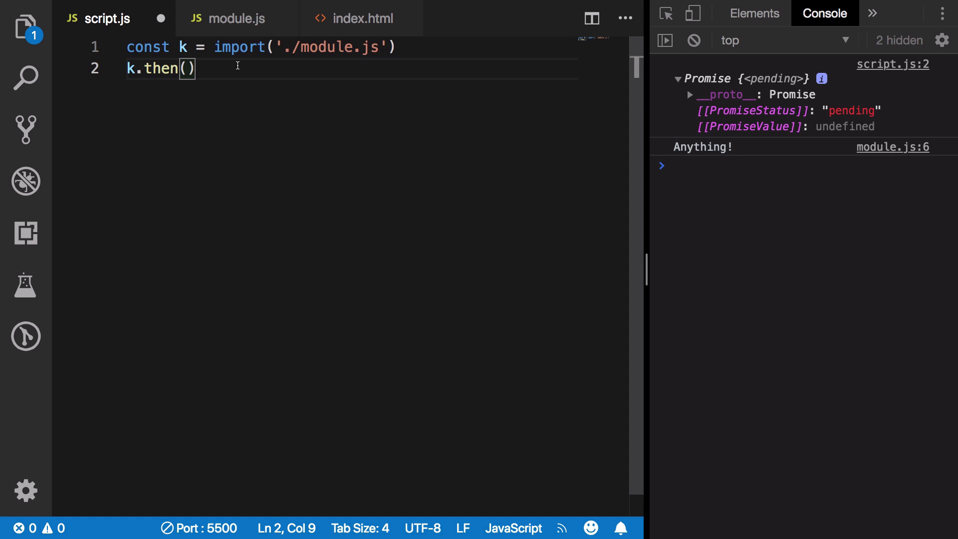
# Pass k.then() a callback logging `This never happens` and save script.js
pyautogui.write('console.log(`This ne')
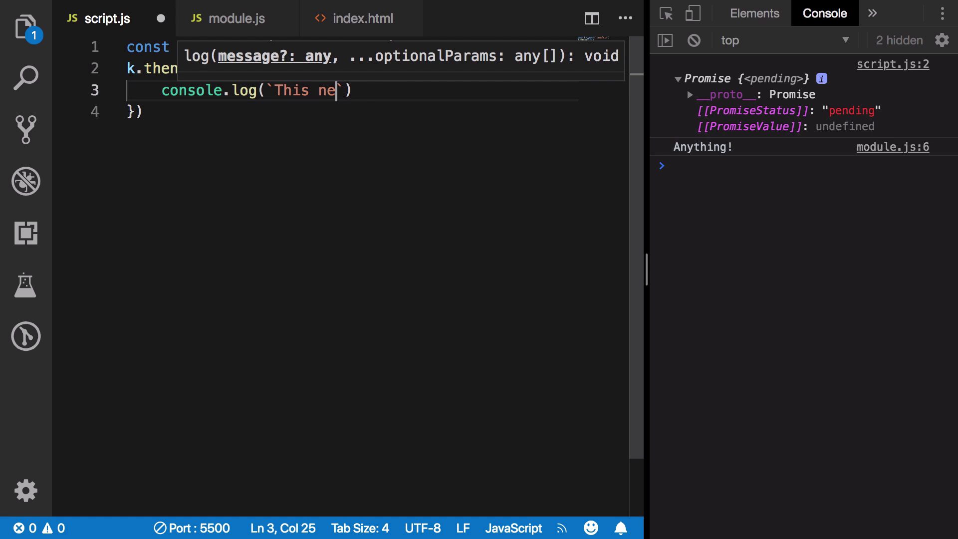
pyautogui.write('ver happens')
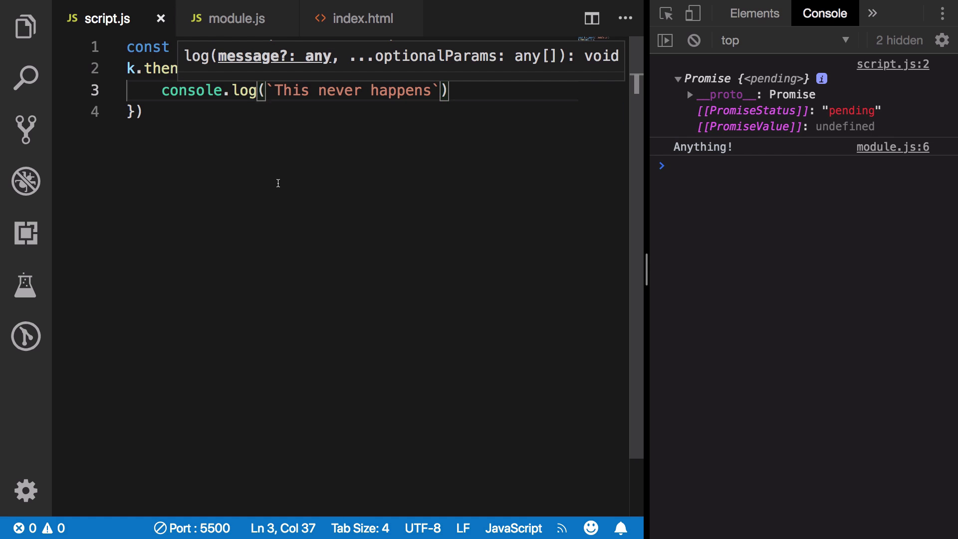
pyautogui.click(238, 19)
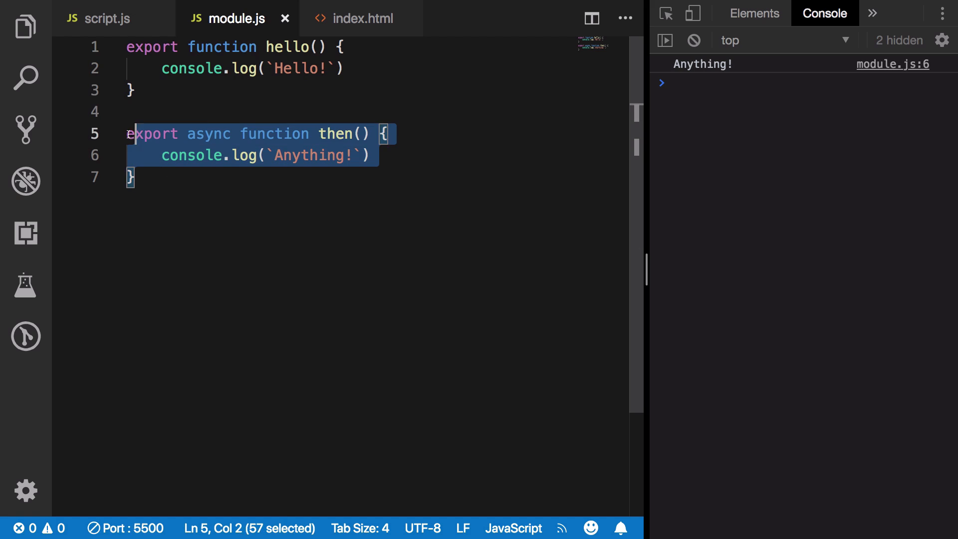
# Replace the then function's Anything! log with 'Yes this module was included!!'
pyautogui.click(226, 177)
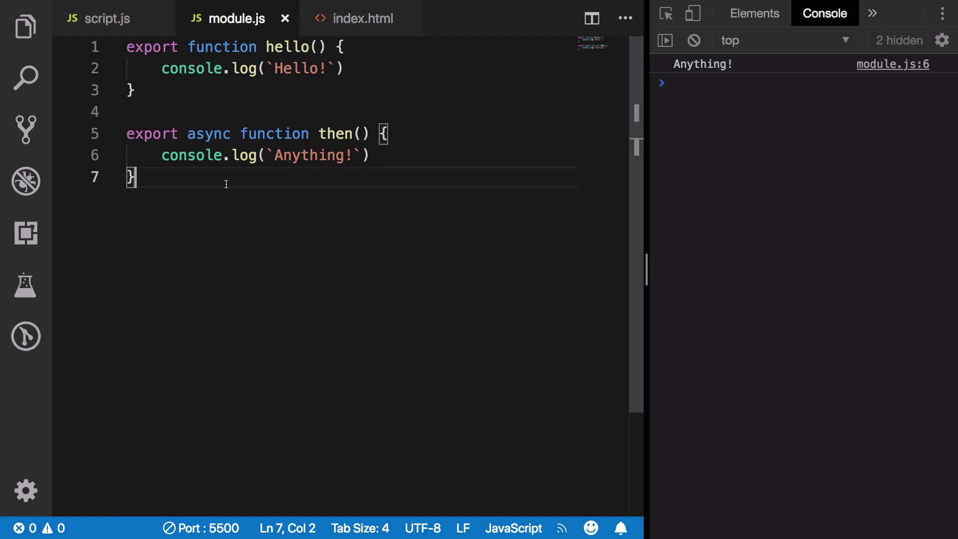
pyautogui.doubleClick(335, 133)
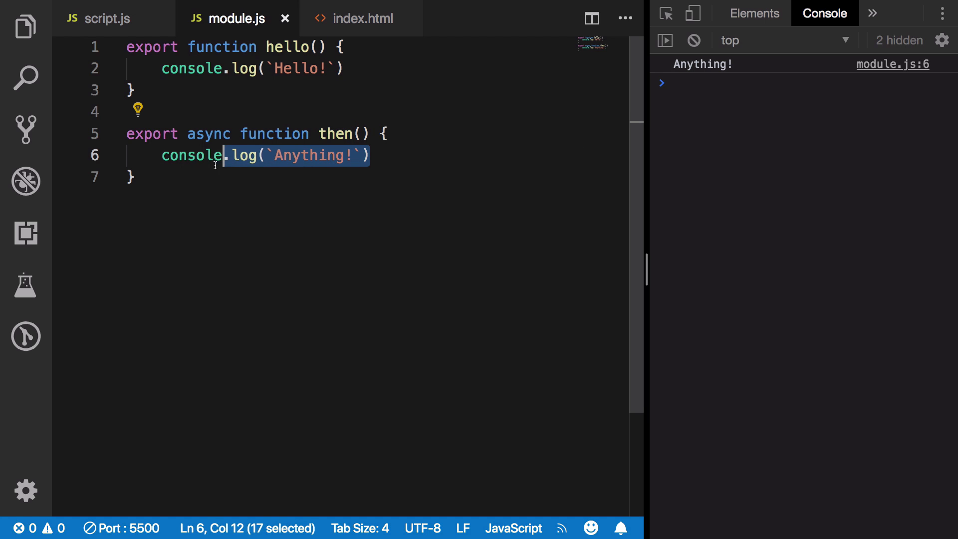
pyautogui.moveTo(226, 156); pyautogui.dragTo(169, 155)
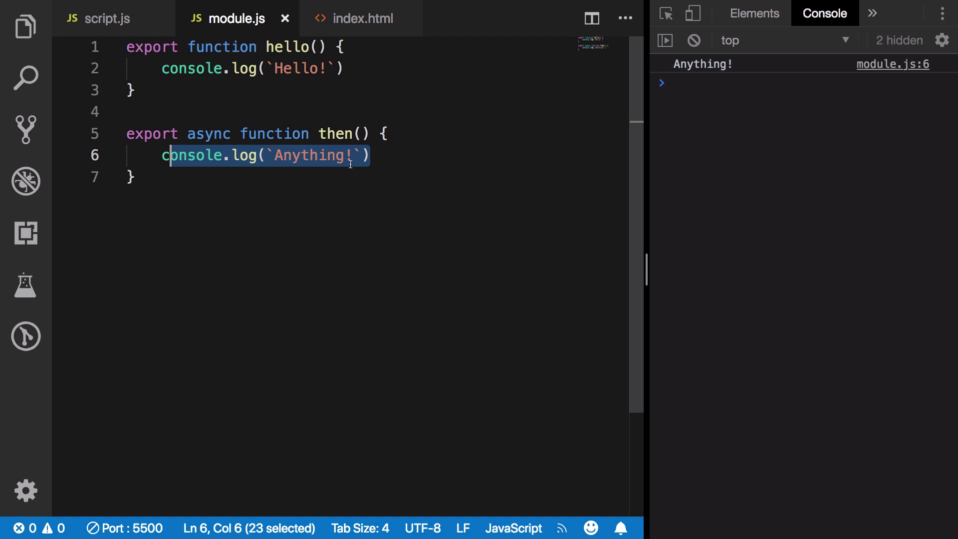
pyautogui.write('Yes this co')
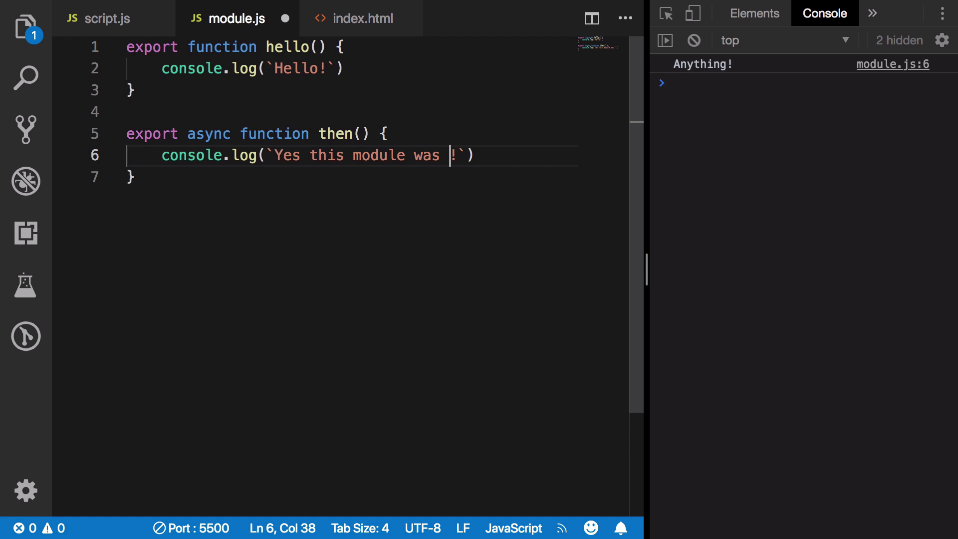
pyautogui.write('included!')
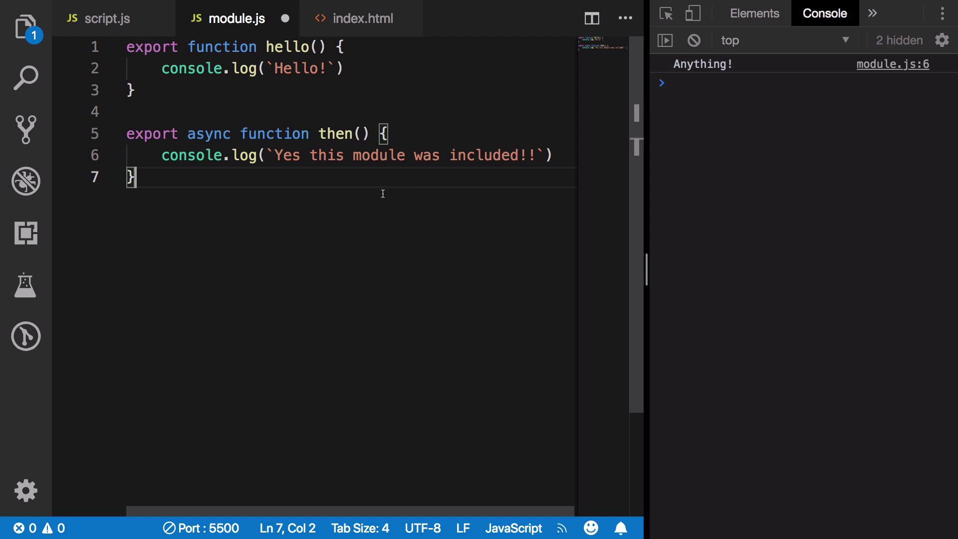
pyautogui.moveTo(460, 179)
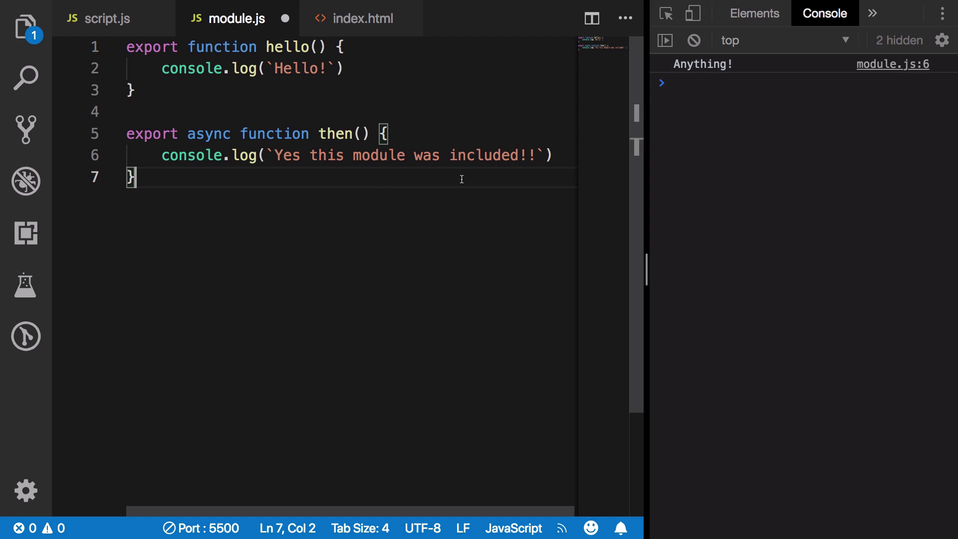
pyautogui.moveTo(380, 210)
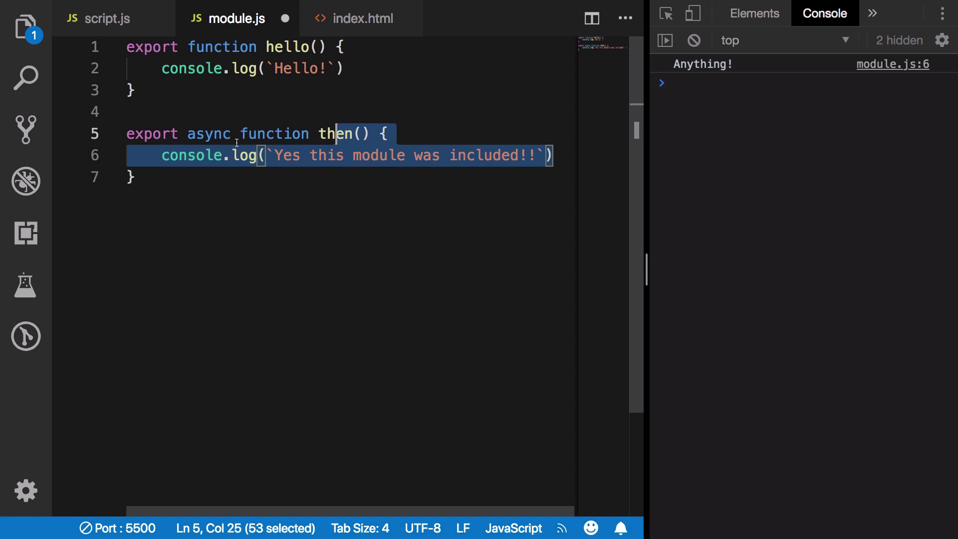
# Replace line 6 with throw new Error('Should not be imported') and save module.js
pyautogui.write("throw new Error('Should not b")
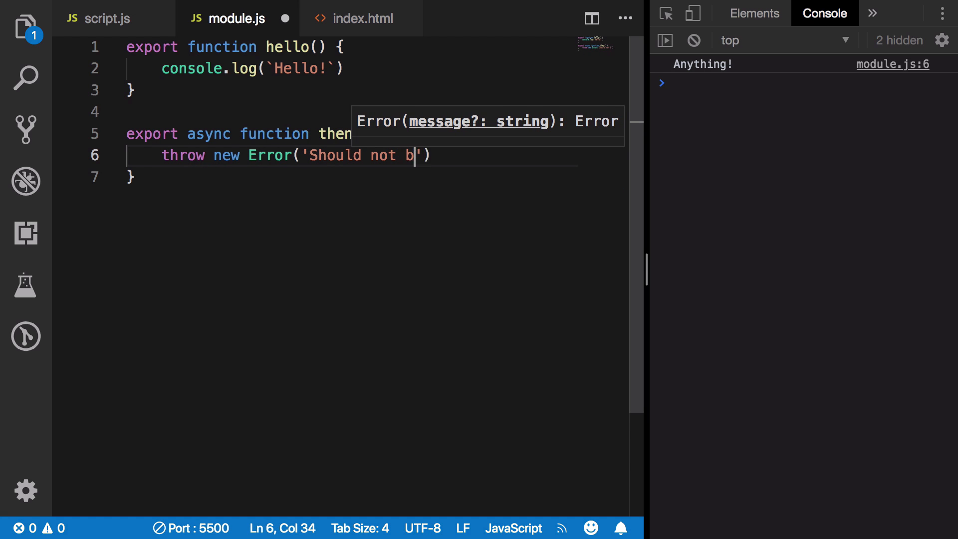
pyautogui.write('e imported')
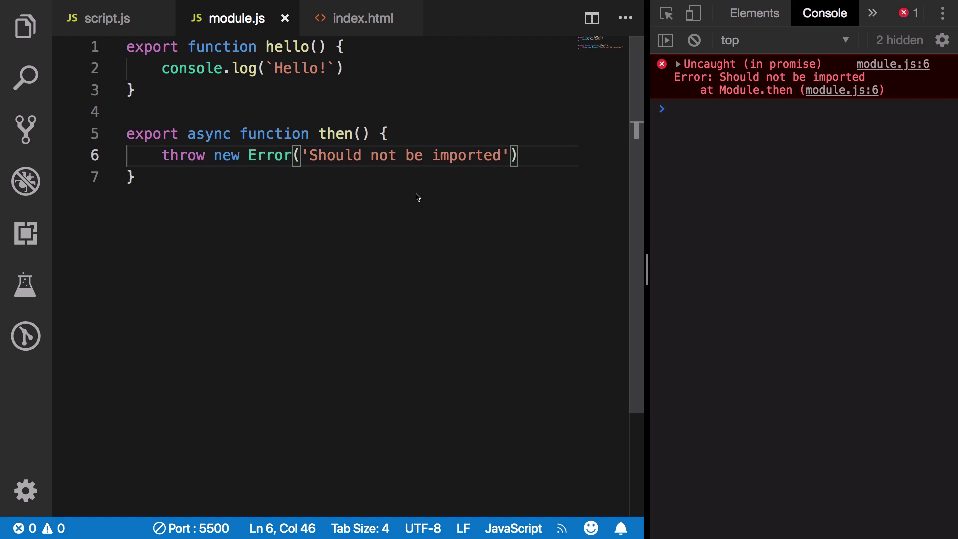
pyautogui.click(98, 18)
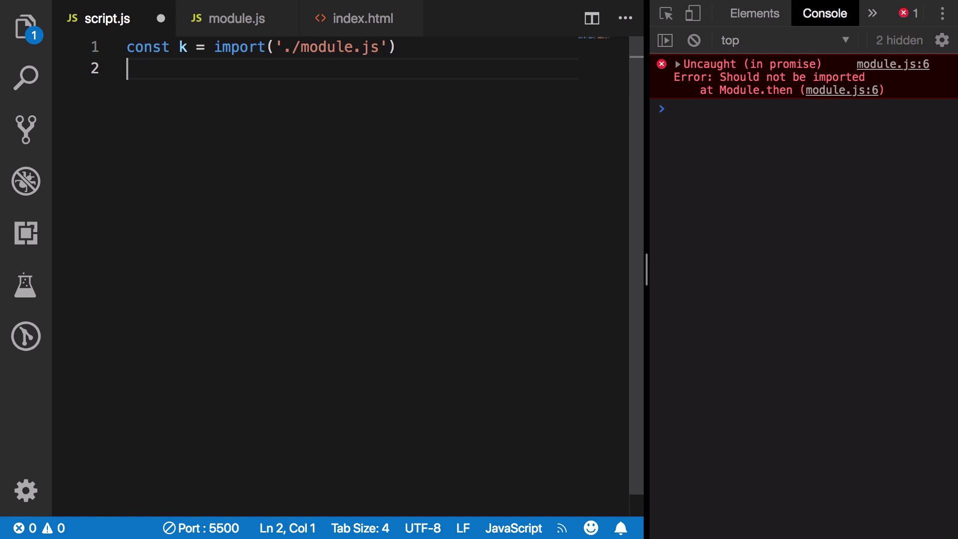
# Start line 2 of script.js with k, then focus module.js's throw statement
pyautogui.write('k')
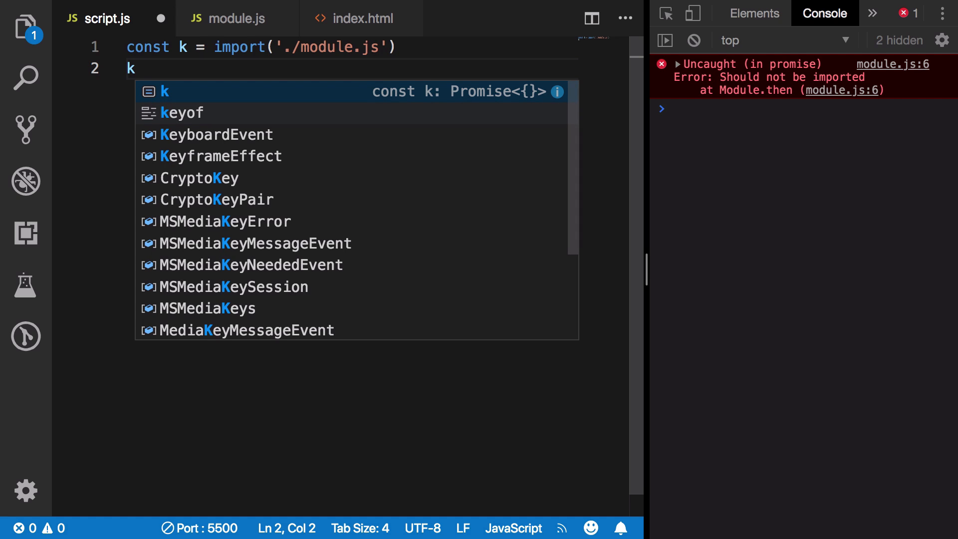
pyautogui.click(237, 18)
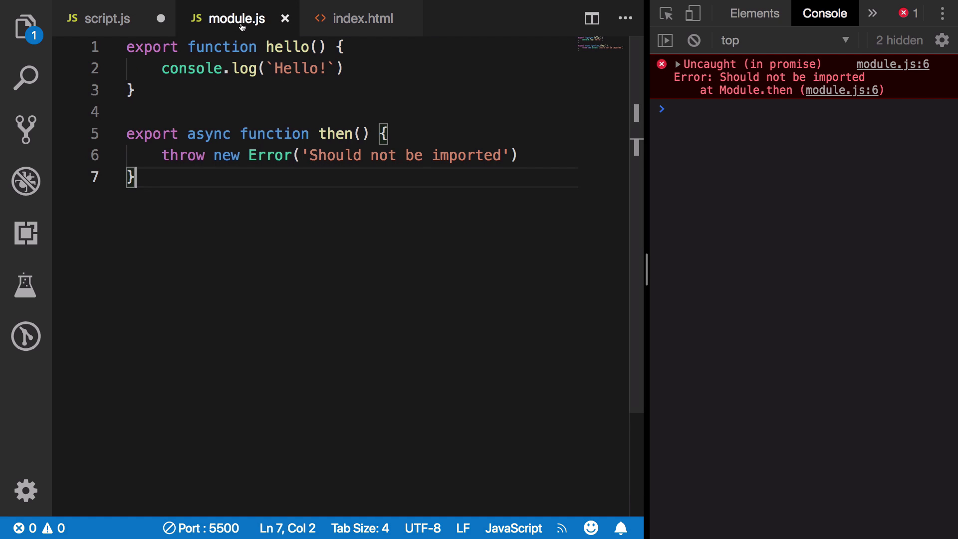
pyautogui.click(213, 155)
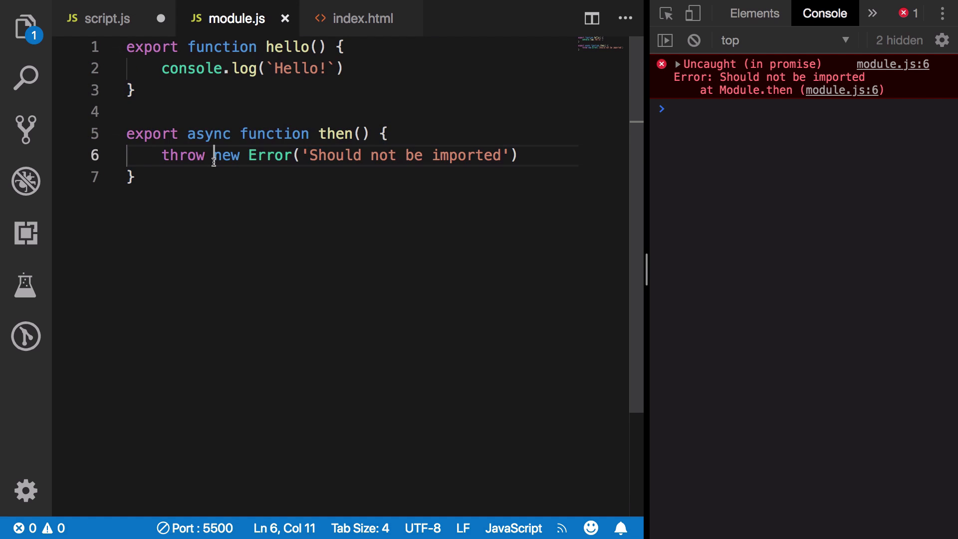